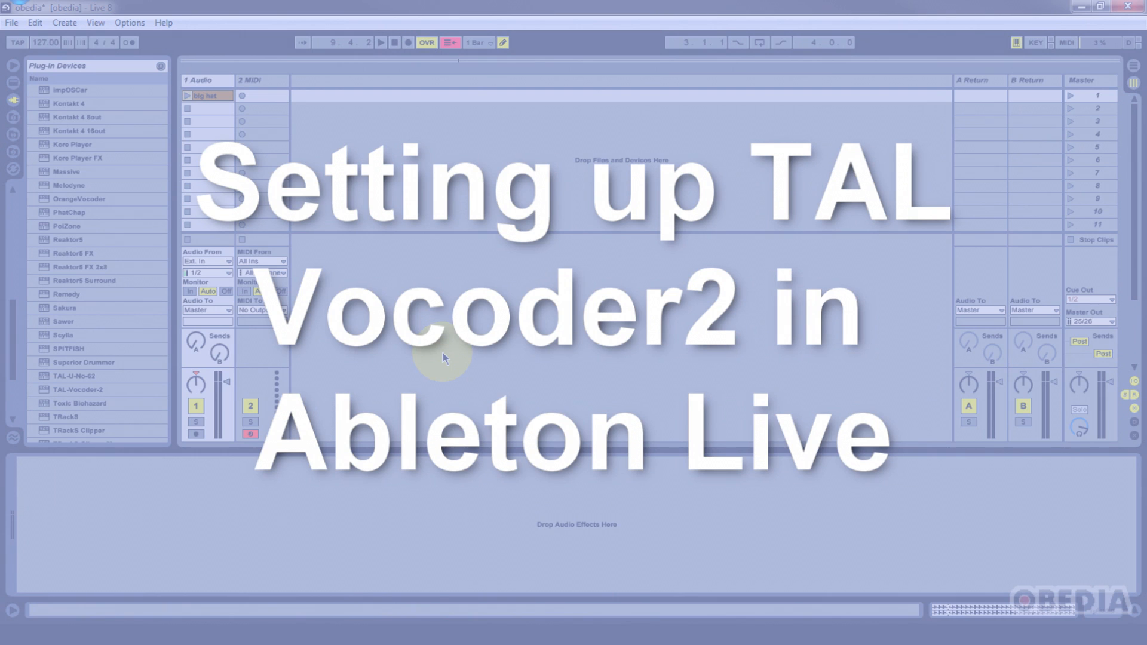
pyautogui.moveTo(466, 353)
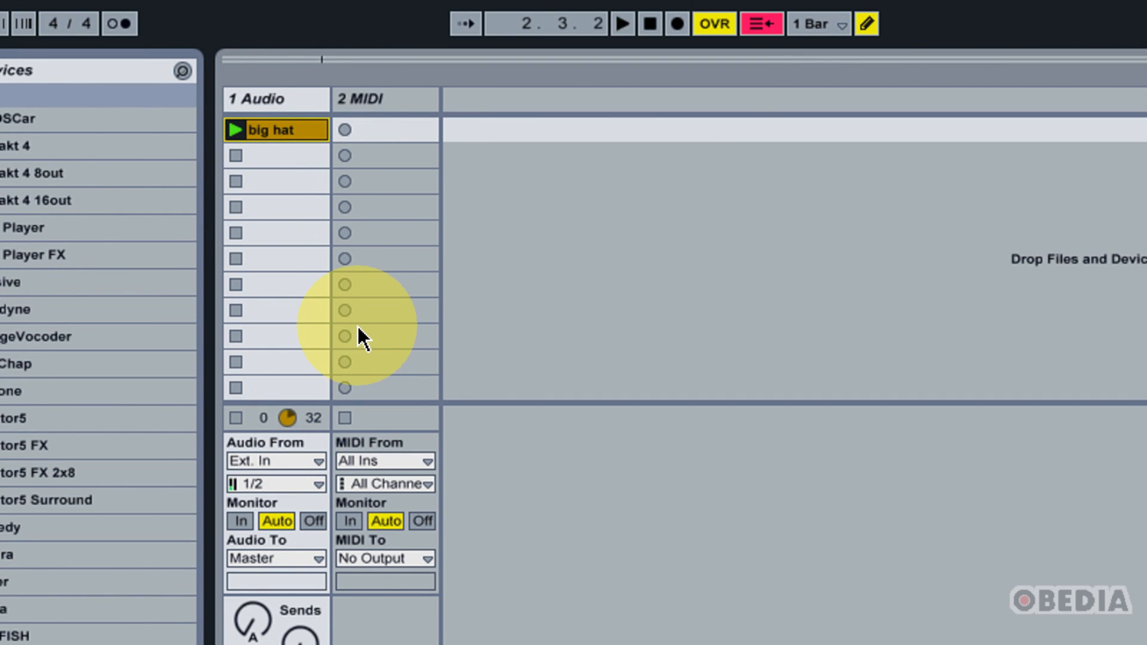
pyautogui.moveTo(380, 421)
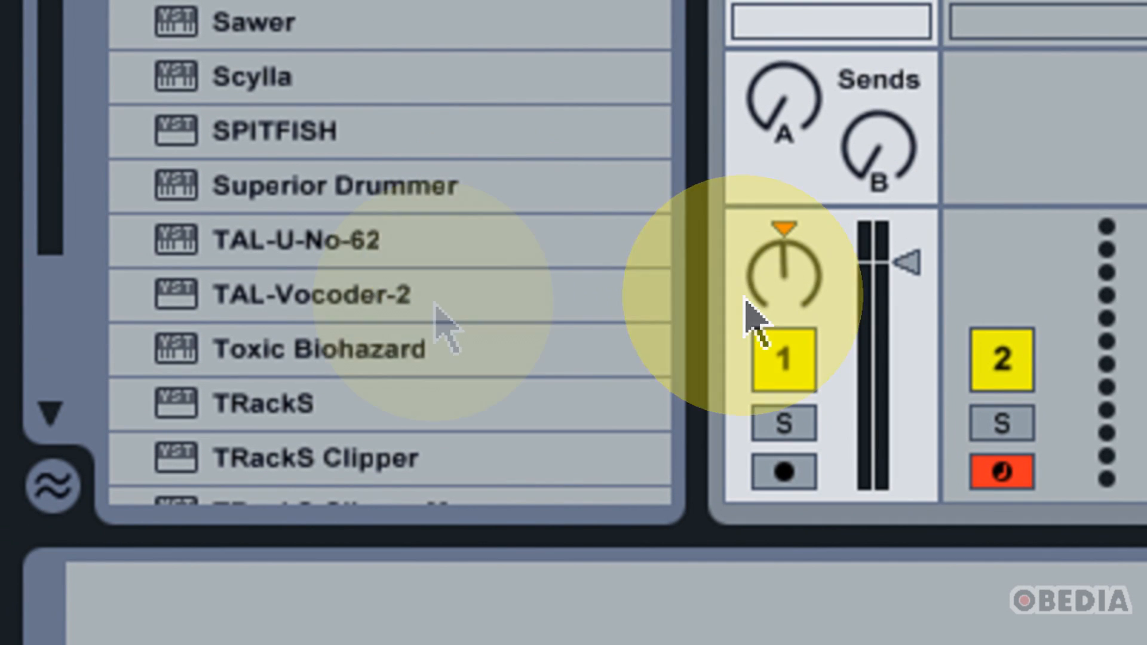
# - Load TAL-Vocoder-2 from Plug-in Devices onto the 1 Audio track and show its plug-in window
pyautogui.click(313, 294)
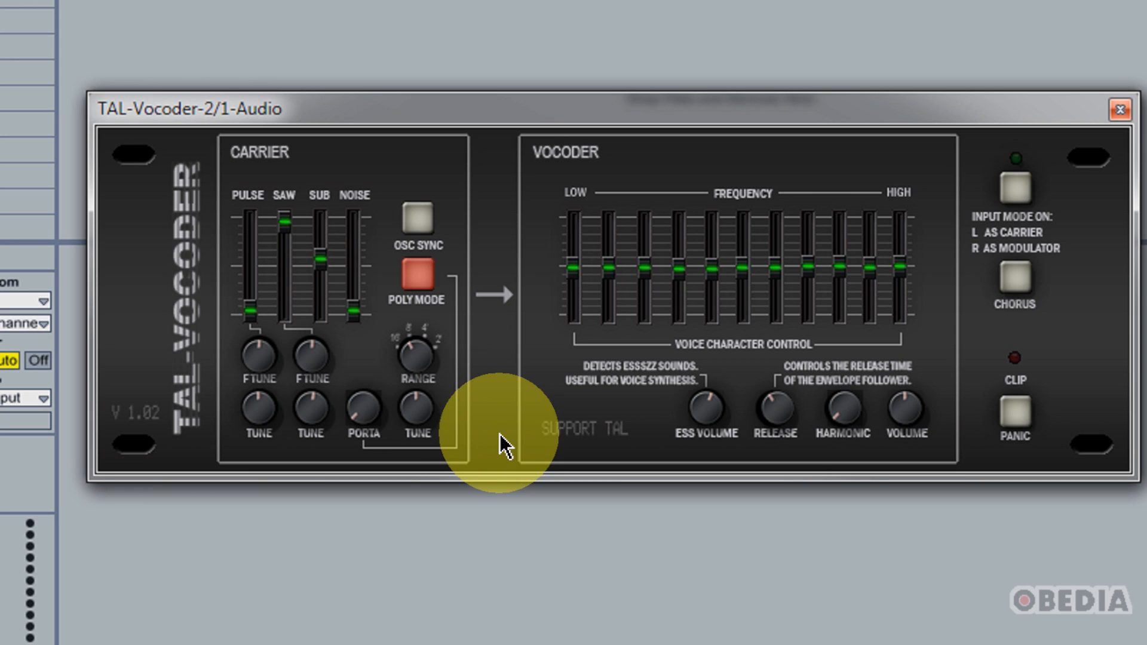
pyautogui.moveTo(521, 444)
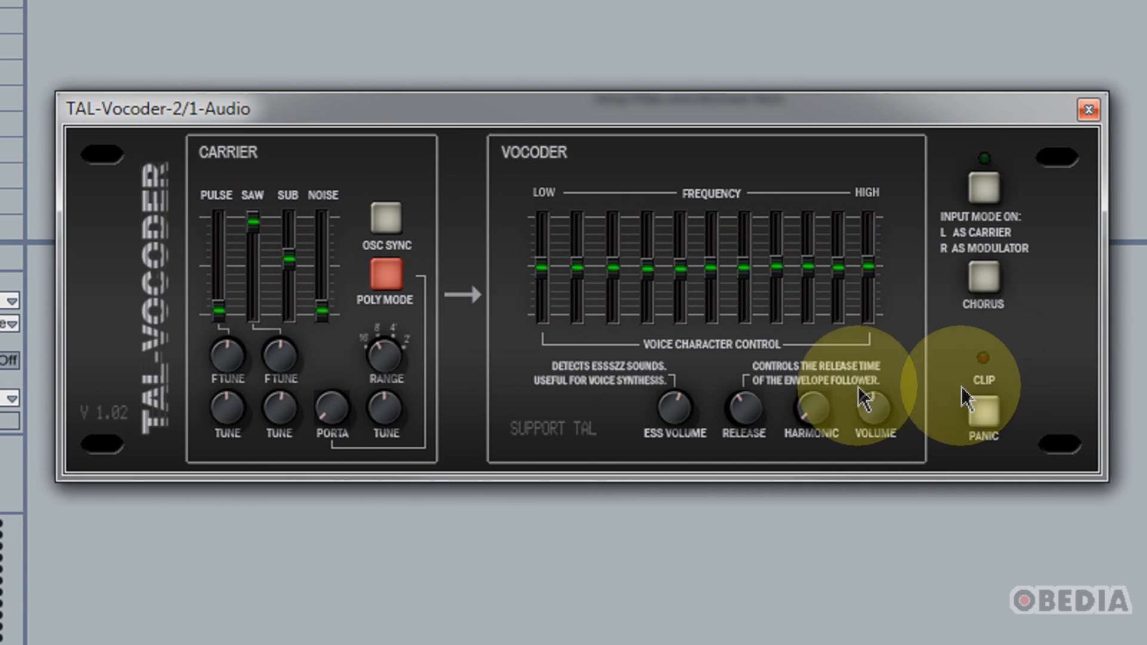
pyautogui.click(387, 279)
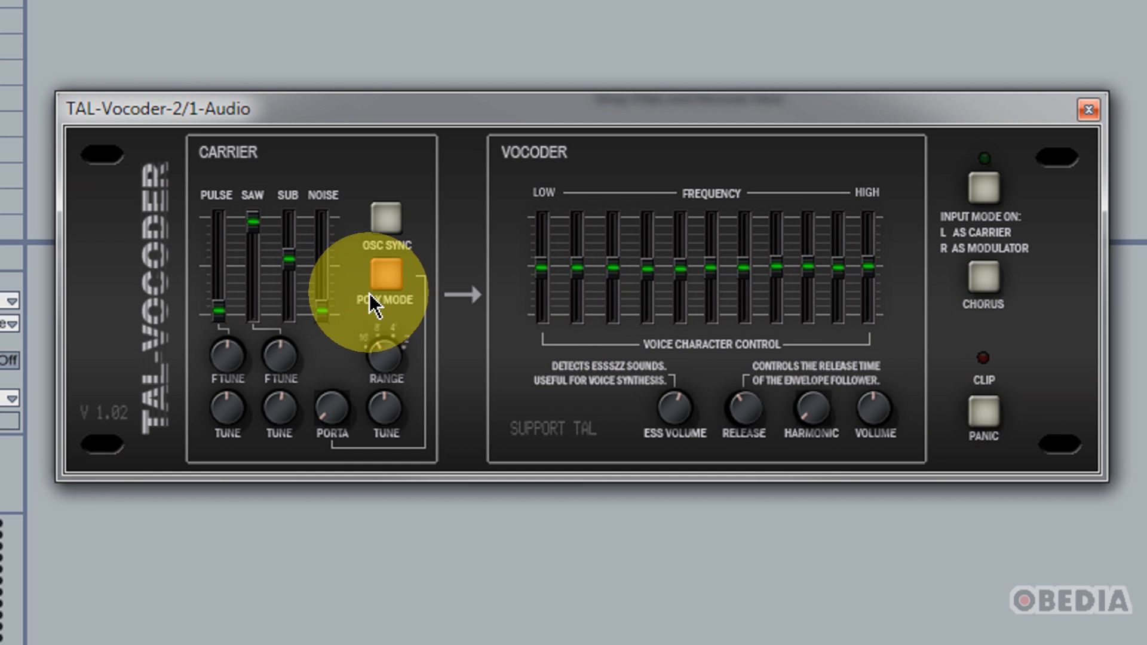
pyautogui.click(383, 280)
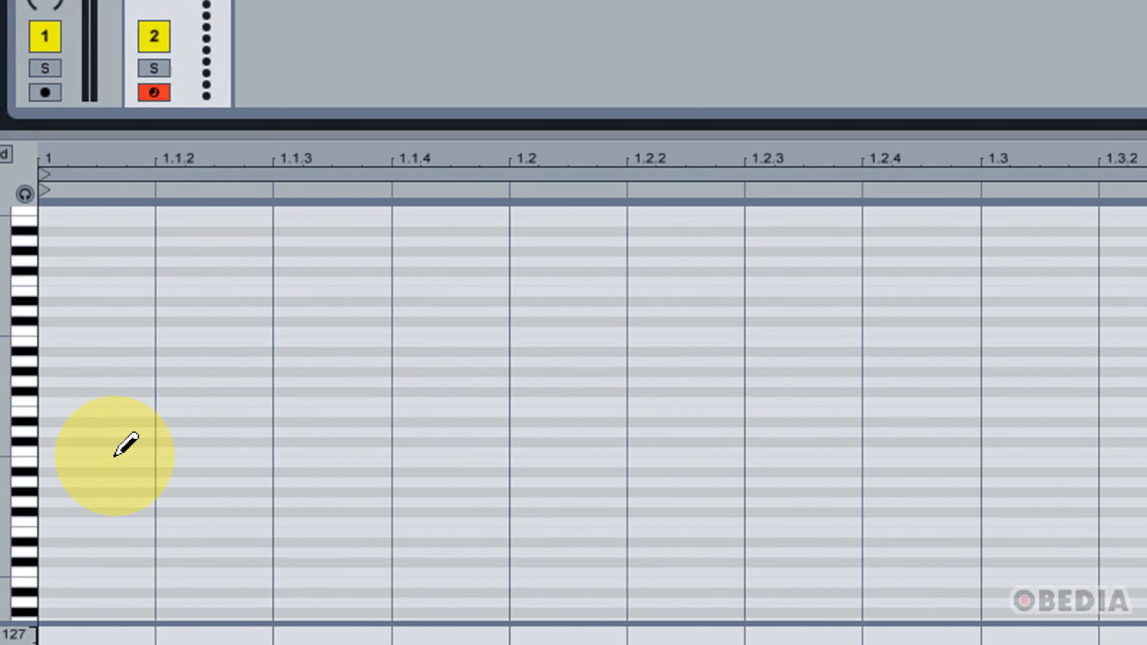
# - Drag-draw carrier notes across the piano roll of the new MIDI clip on 2 MIDI
pyautogui.moveTo(73, 401); pyautogui.dragTo(293, 400)
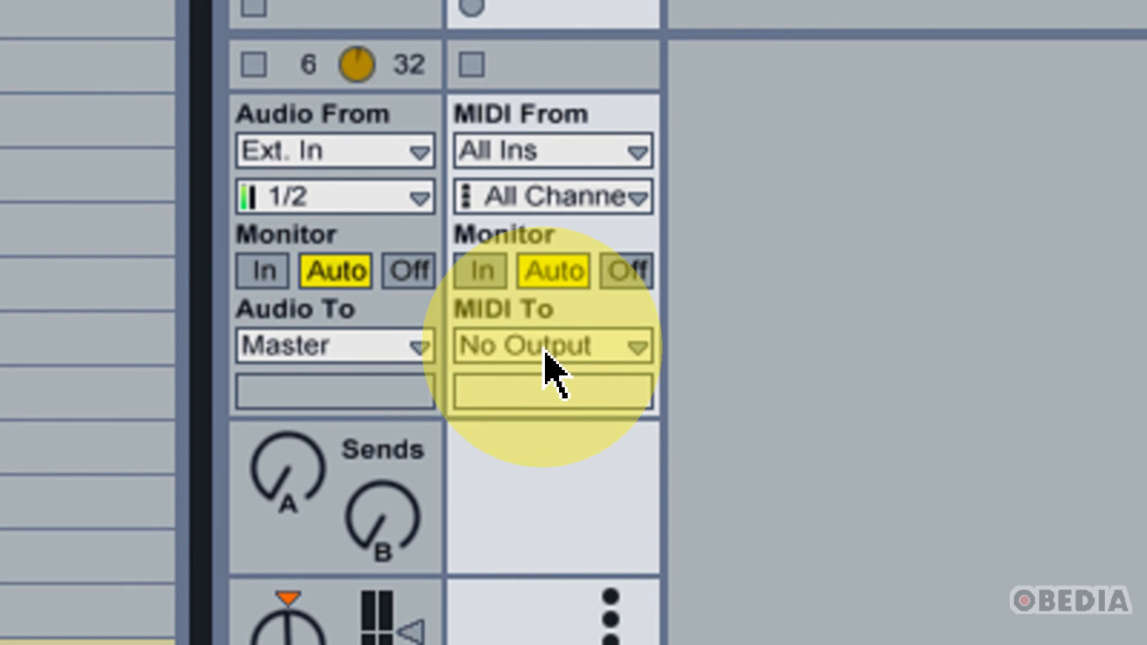
# - Set the 2 MIDI track's MIDI To output to 1-Audio
pyautogui.click(551, 345)
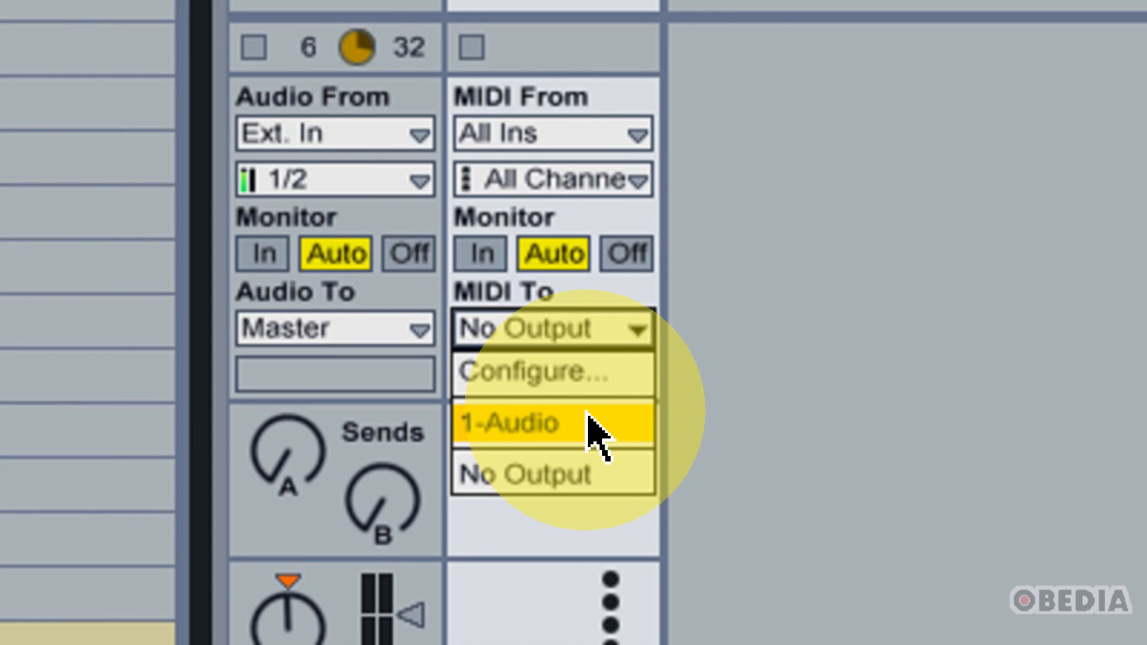
pyautogui.click(512, 424)
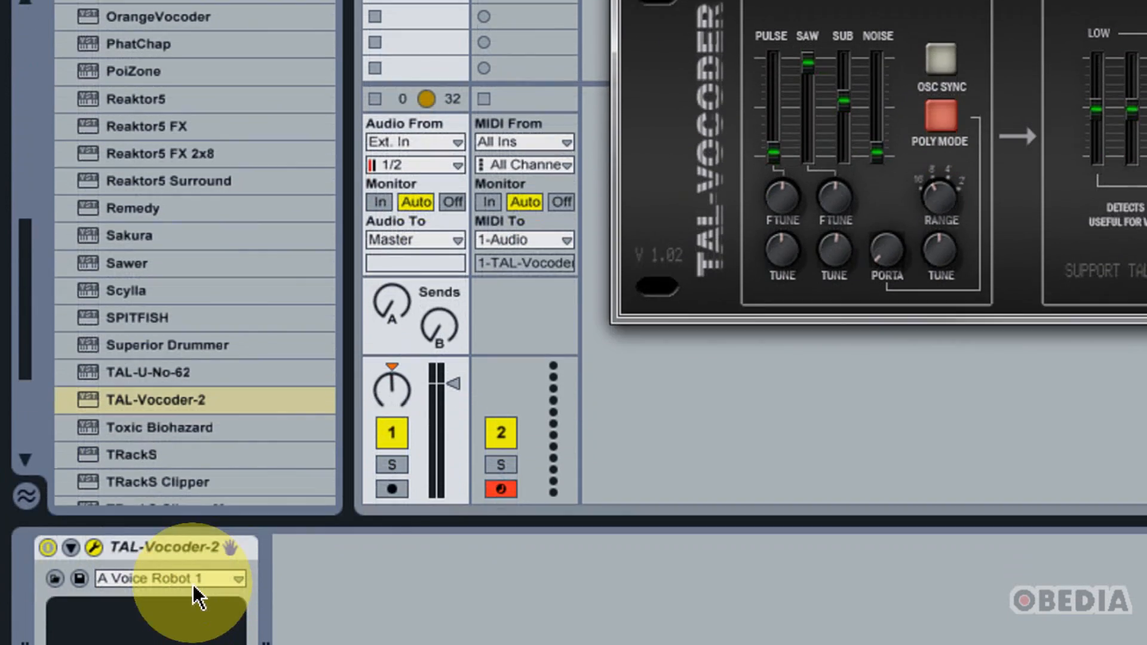
# - Select the B Voice Robot Harmonic preset in TAL-Vocoder-2
pyautogui.click(172, 579)
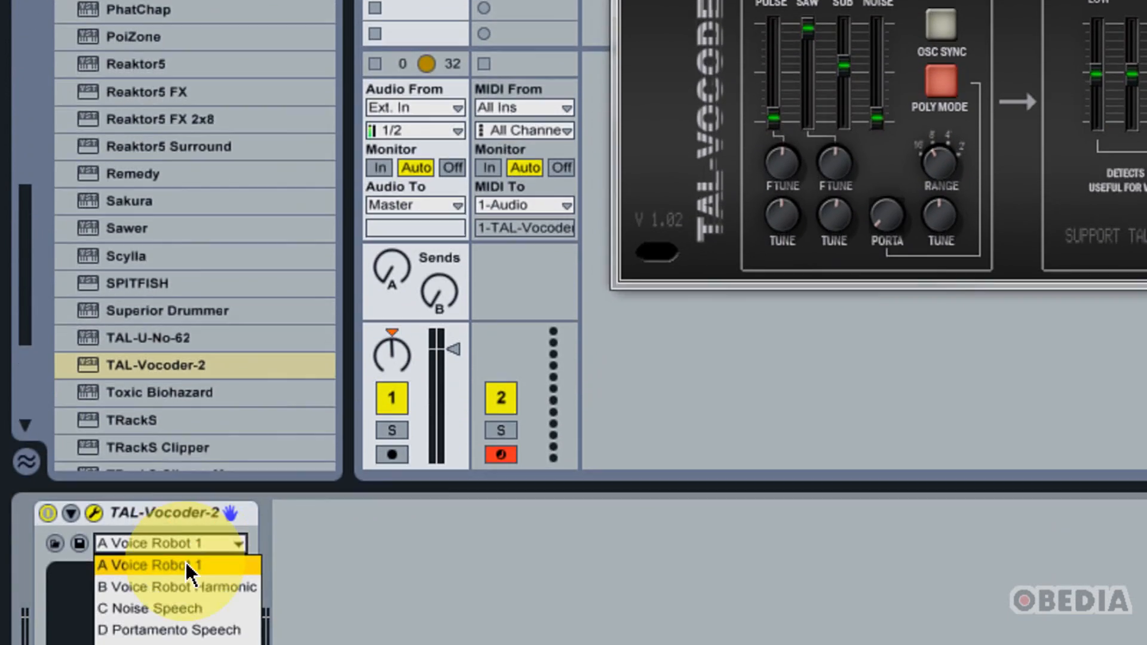
pyautogui.click(173, 586)
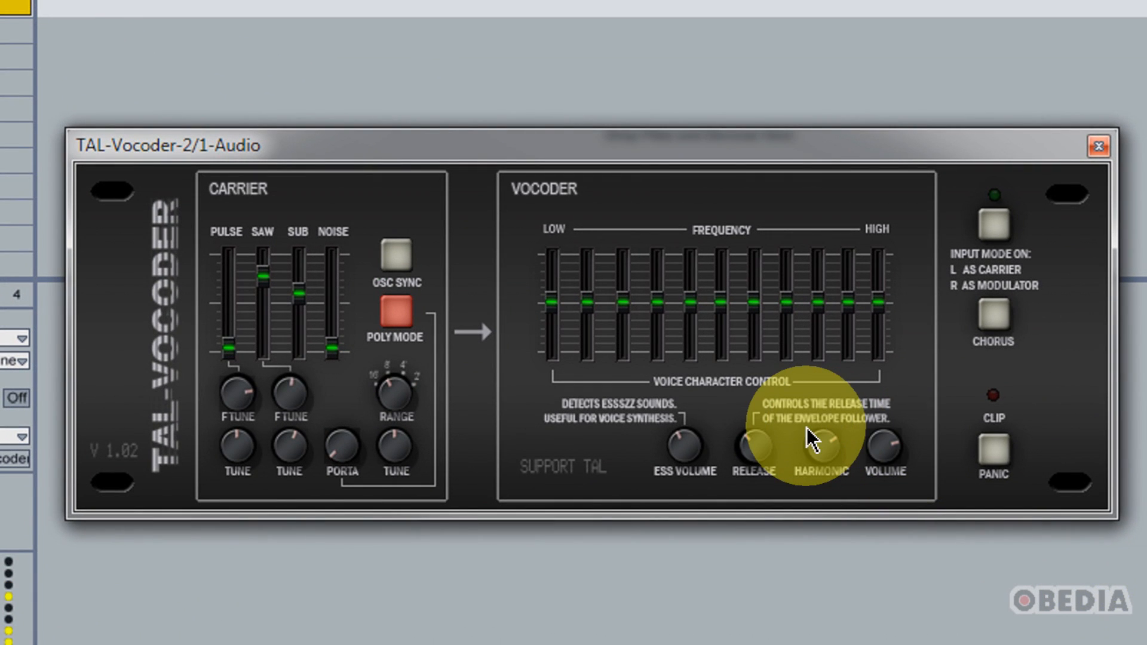
pyautogui.moveTo(750, 443)
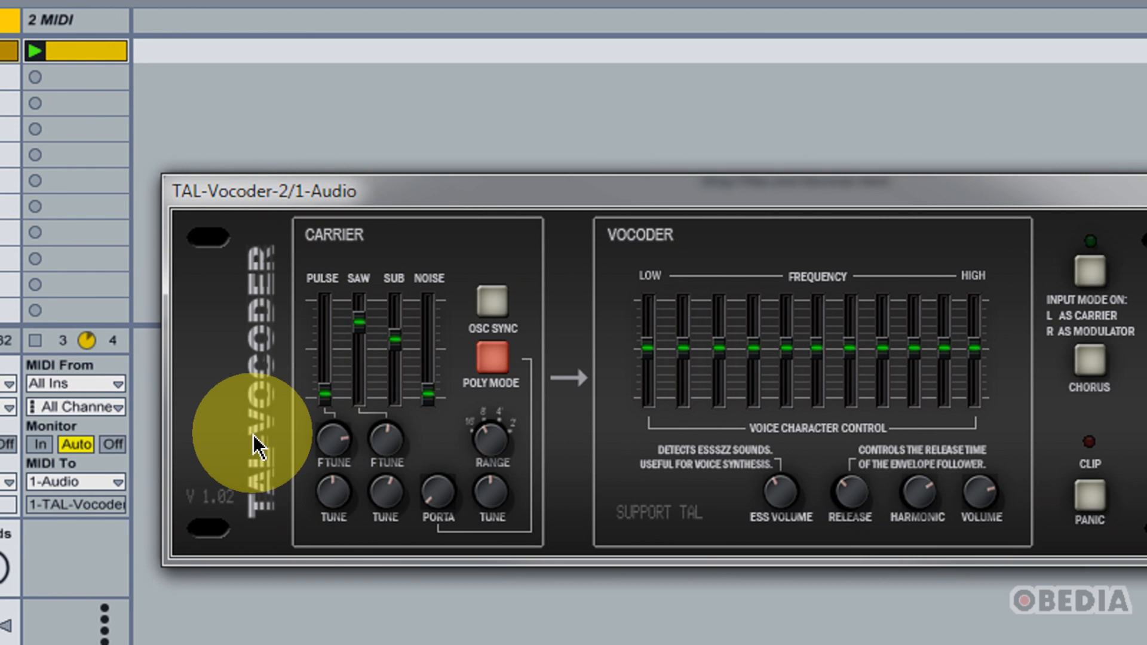
pyautogui.moveTo(231, 431)
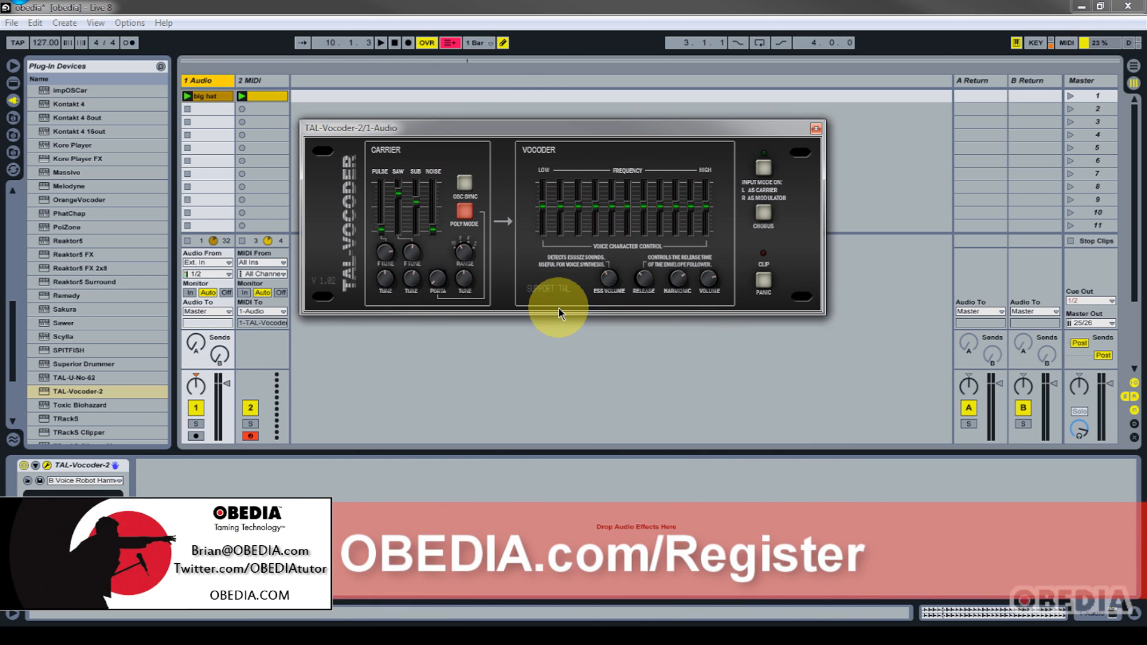
pyautogui.moveTo(406, 137)
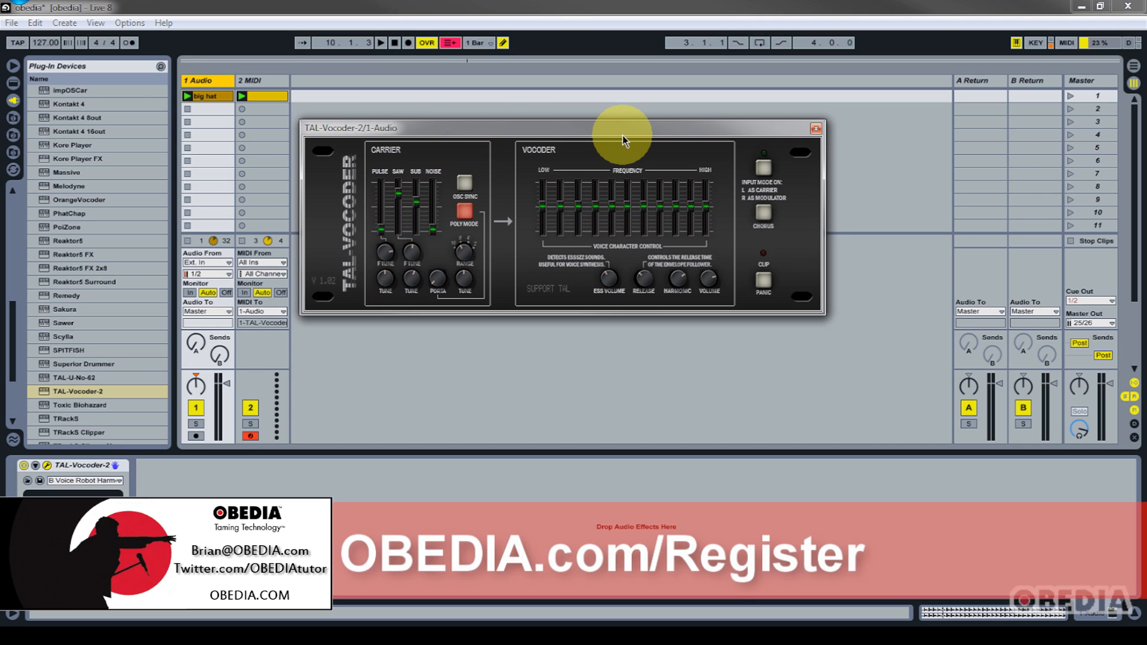
pyautogui.moveTo(523, 133)
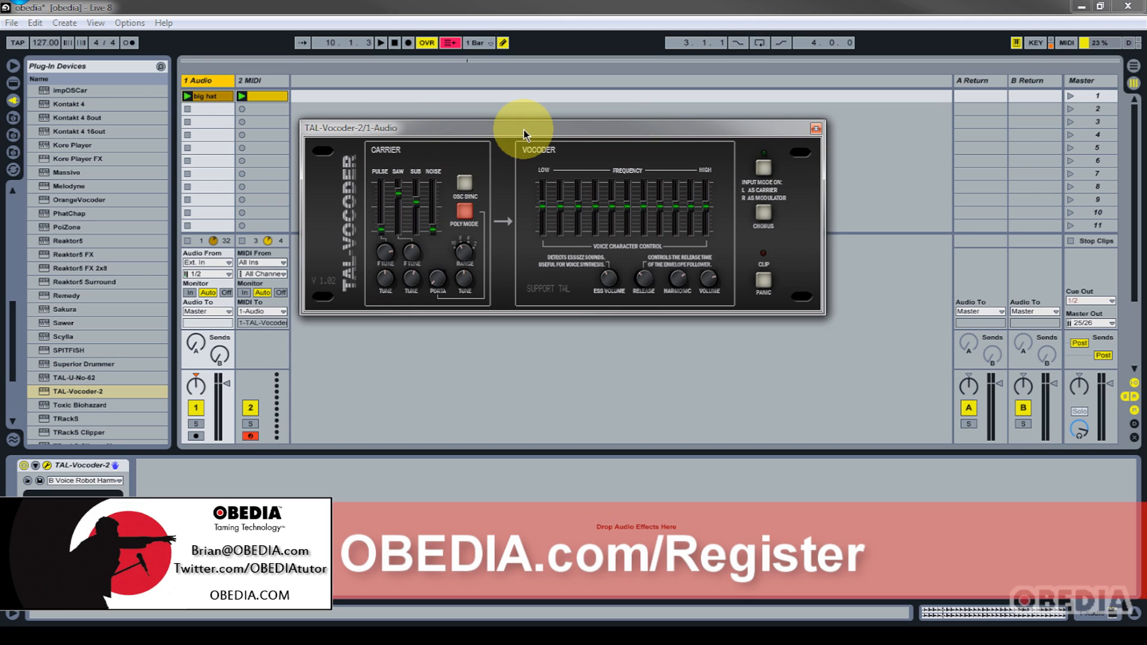